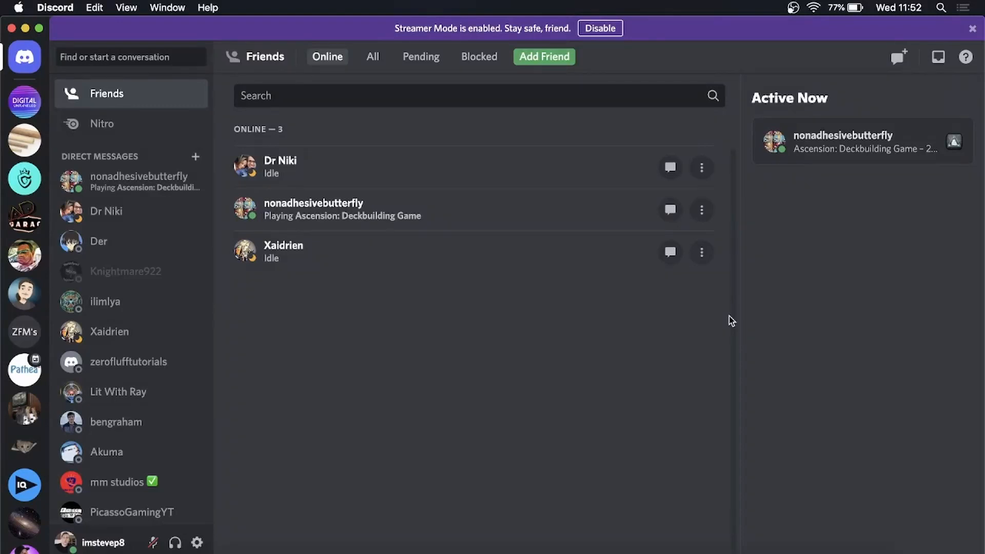
mouse_move(725, 326)
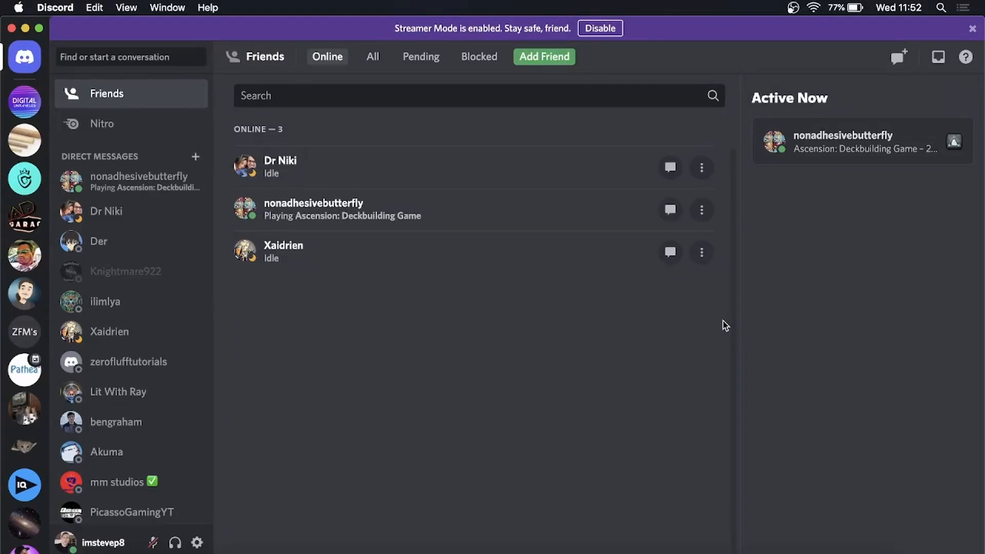
mouse_move(683, 326)
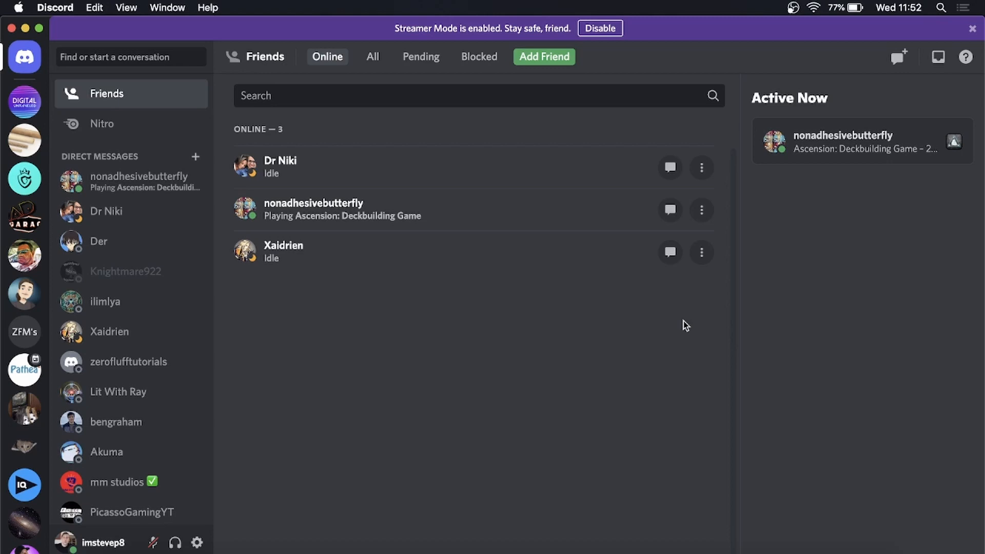
mouse_move(384, 34)
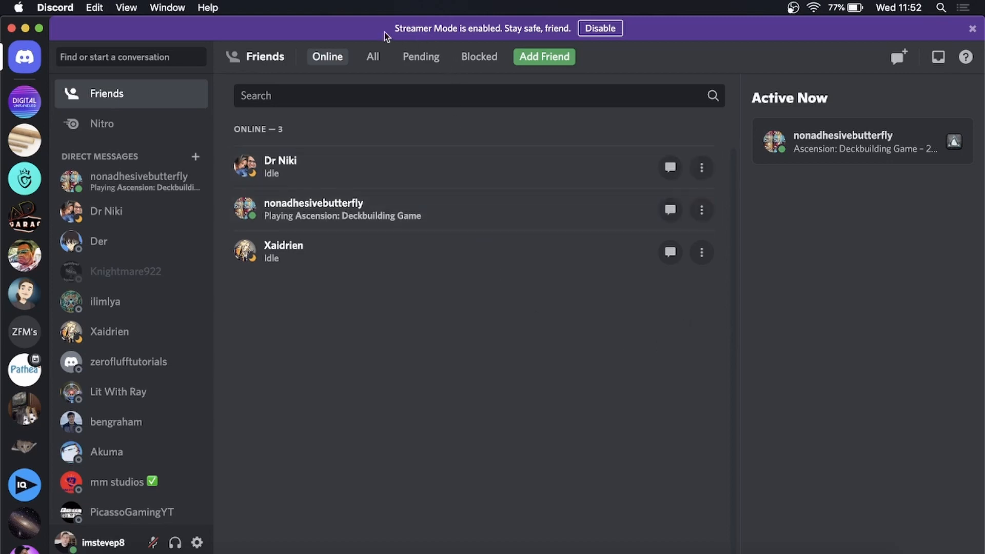
mouse_move(390, 32)
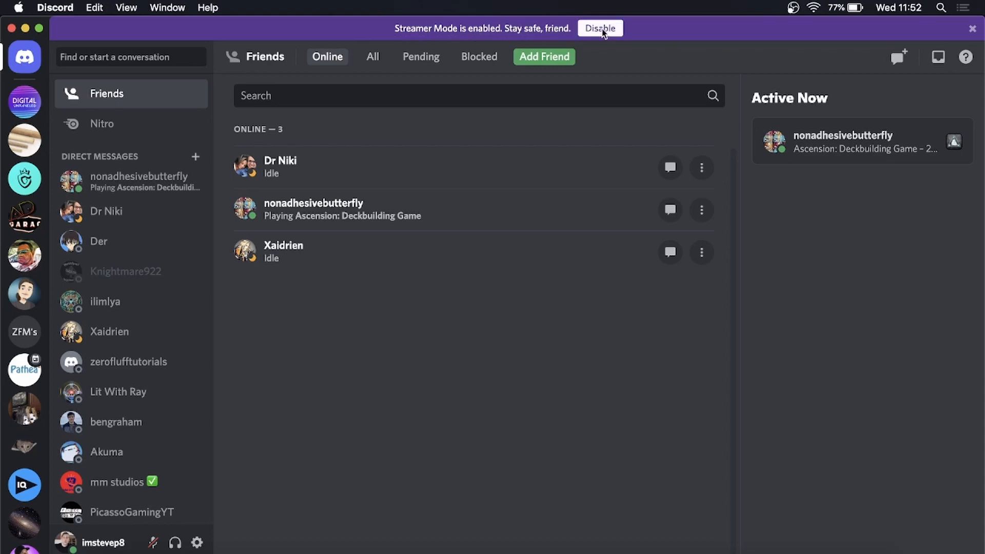
mouse_move(406, 400)
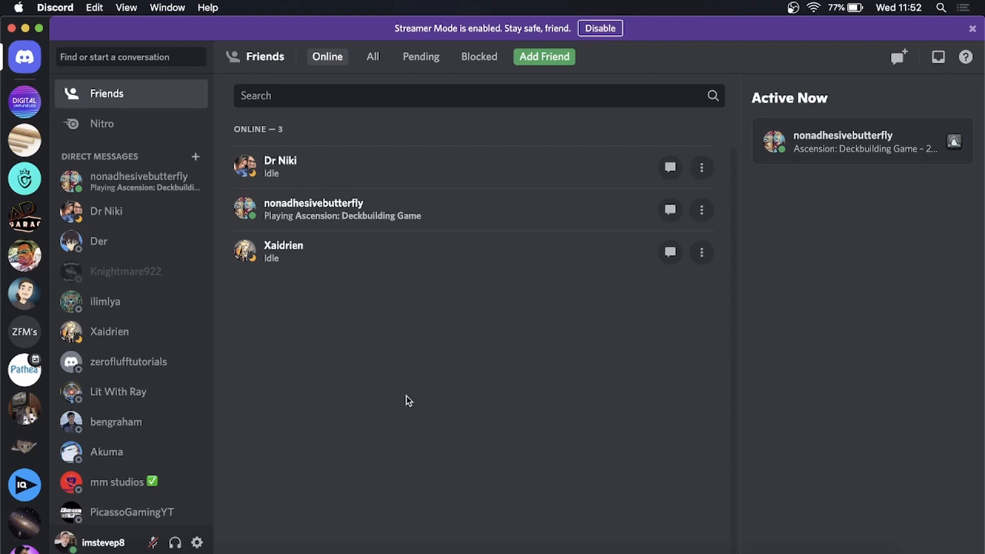
mouse_move(230, 531)
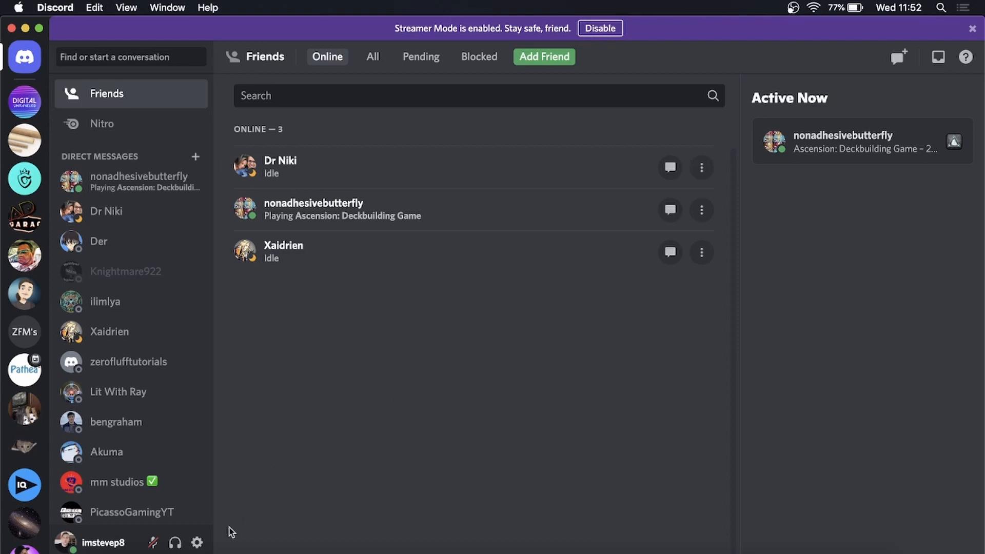
mouse_move(197, 543)
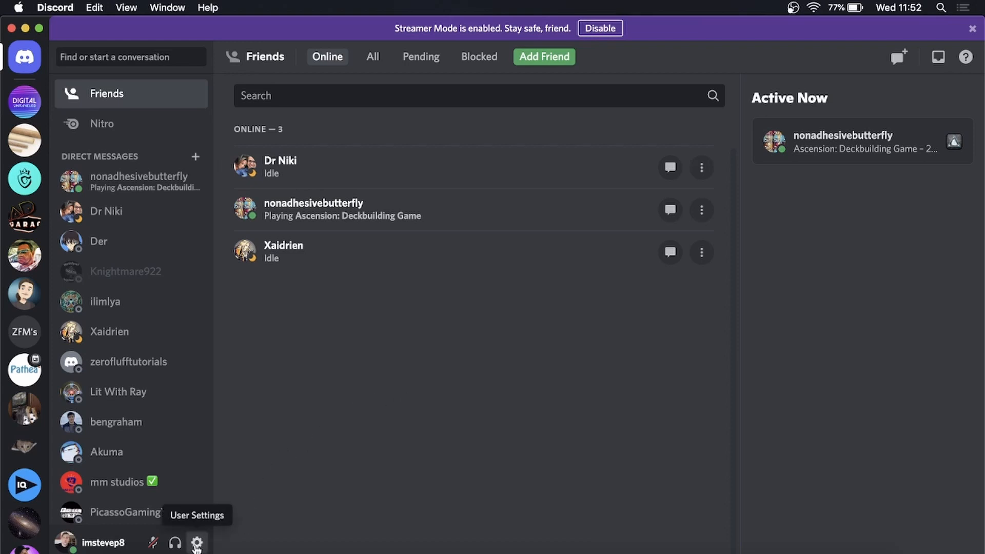
- Reach the Streamer Mode page under App Settings from the User Settings gear
click(197, 542)
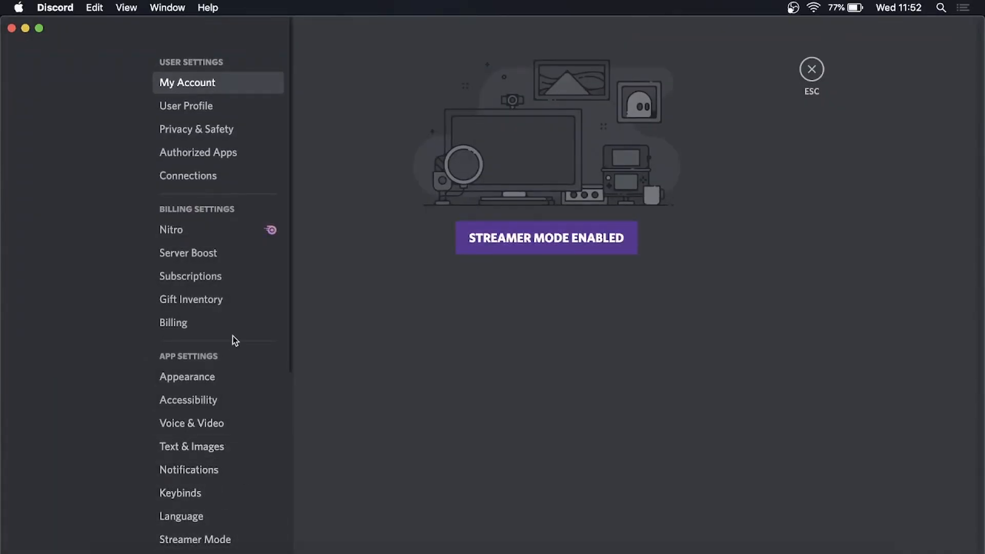
scroll(down, 3)
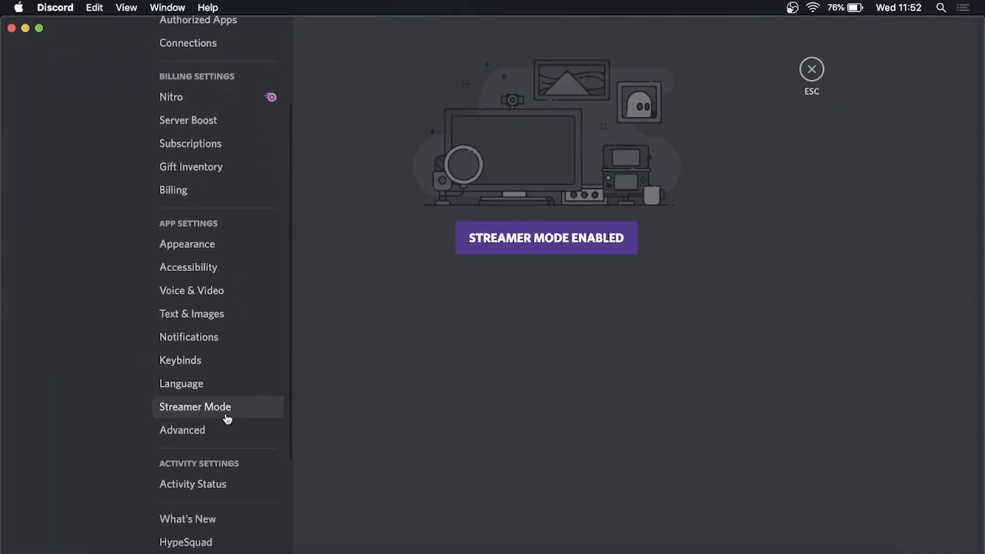
click(195, 407)
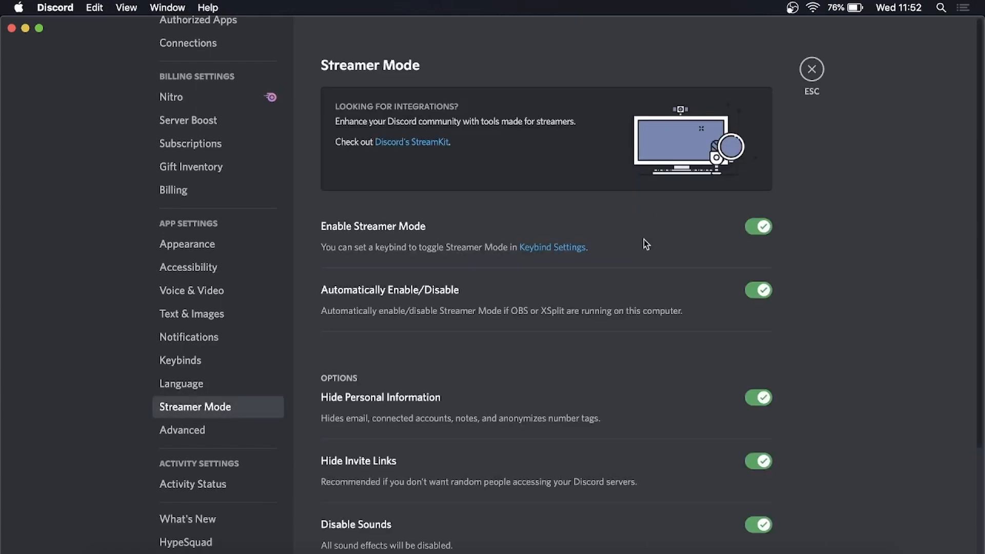
- Switch the Enable Streamer Mode toggle off and return to the Friends list
scroll(down, 3)
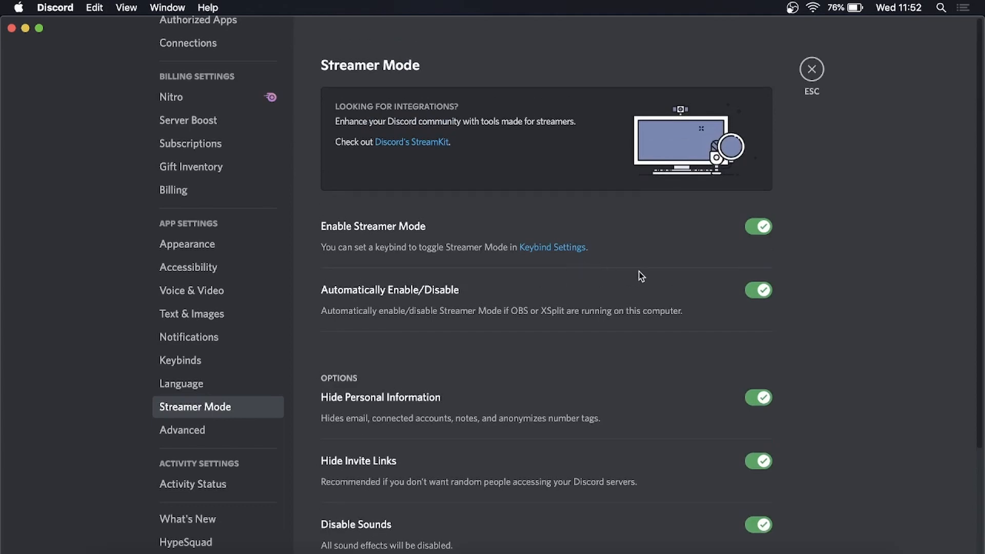
mouse_move(338, 234)
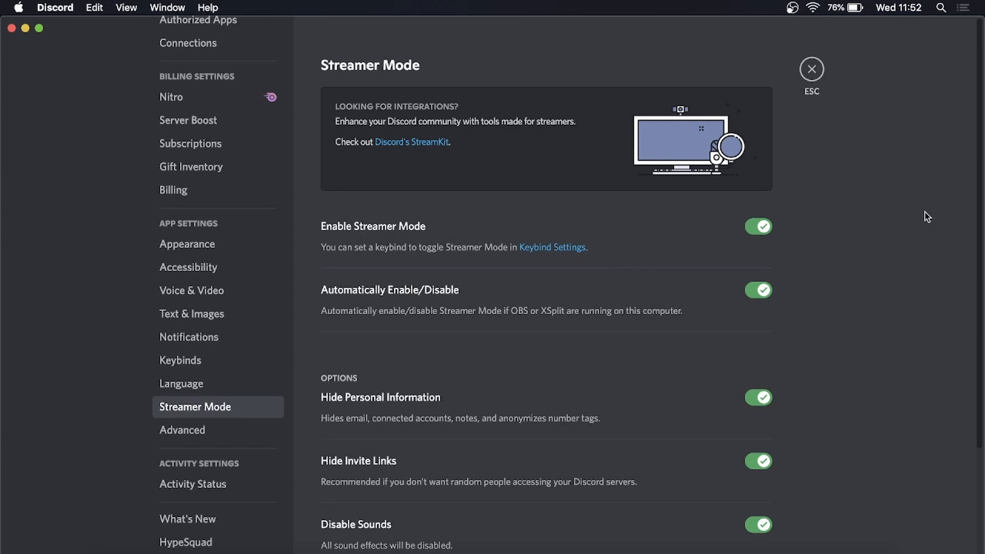
click(758, 226)
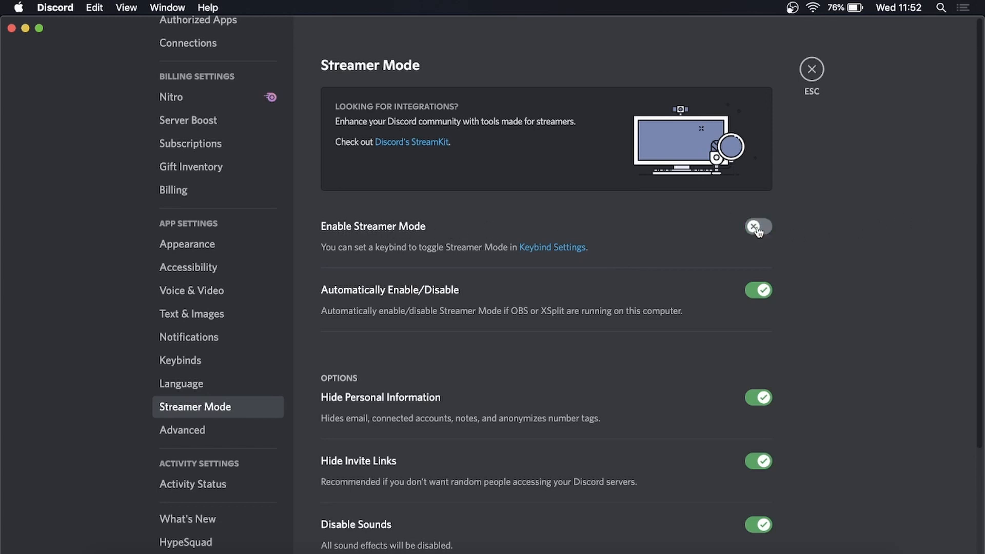
click(758, 291)
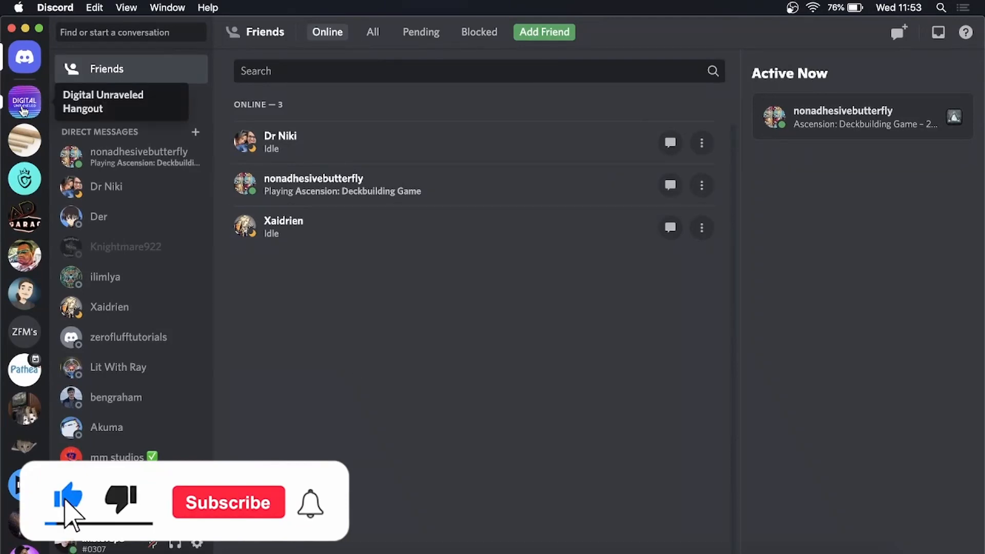
- Switch to the Digital Unraveled Hangout server's admins channel with no streamer banner showing
click(25, 103)
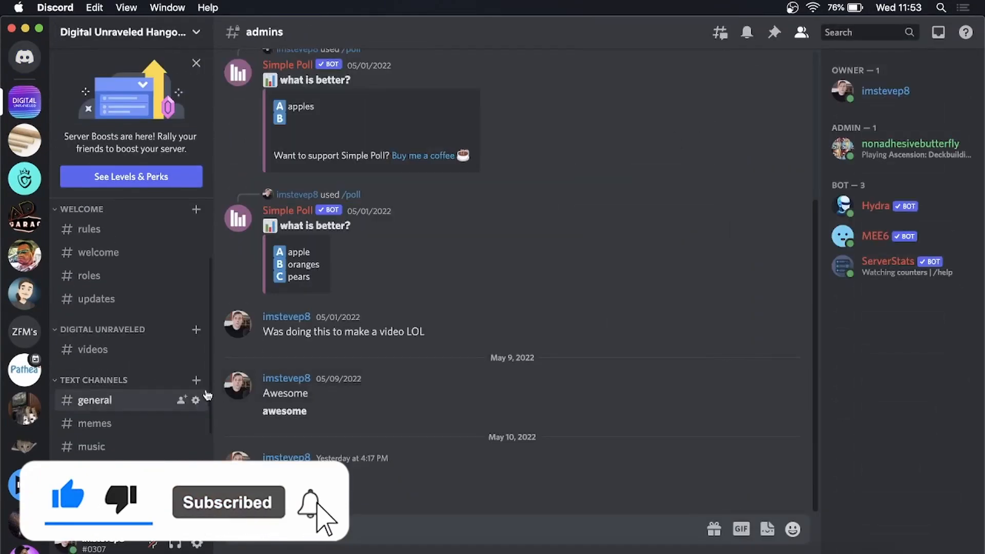